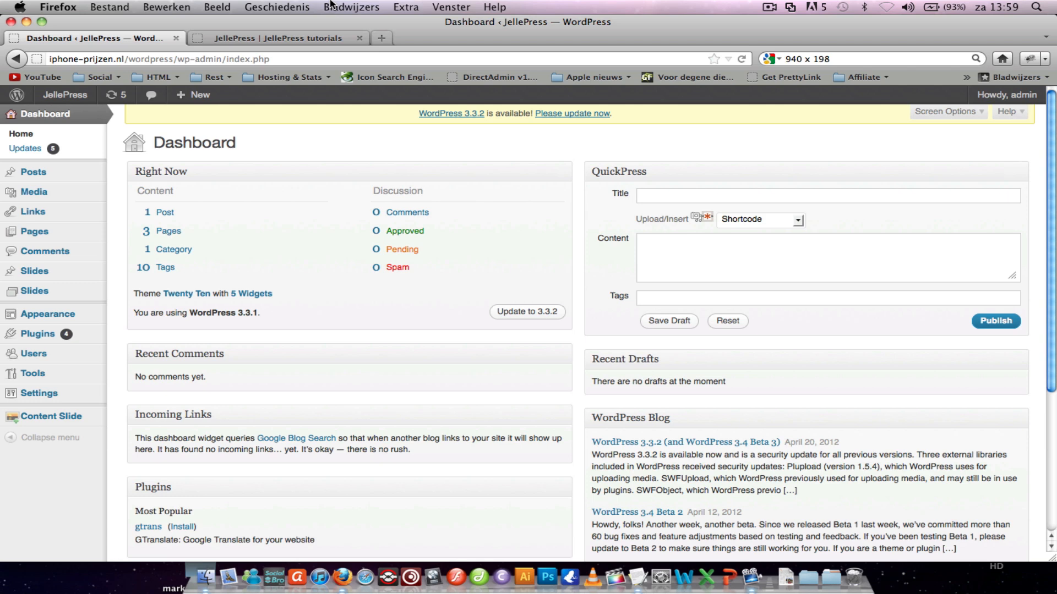
# Step: Review the live JellePress site and its current tree header, then return to the dashboard
pyautogui.click(277, 37)
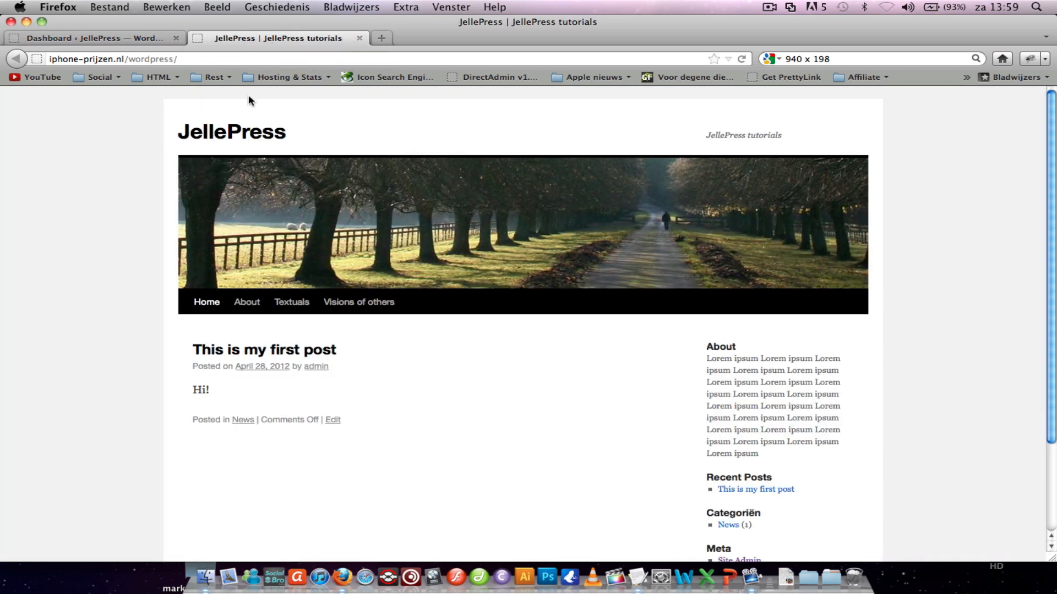
pyautogui.moveTo(530, 297)
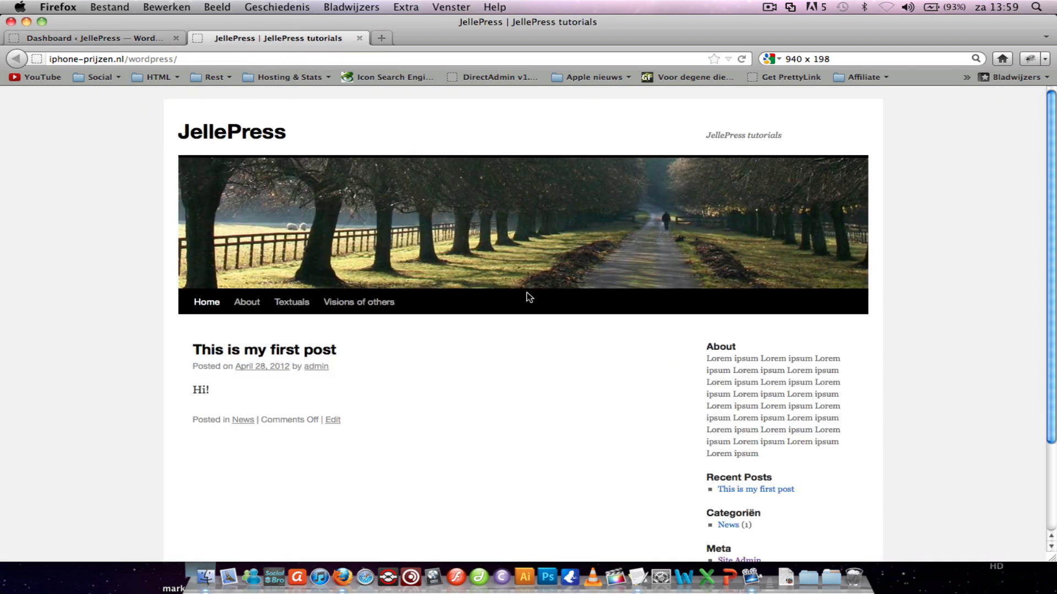
pyautogui.scroll(-3)
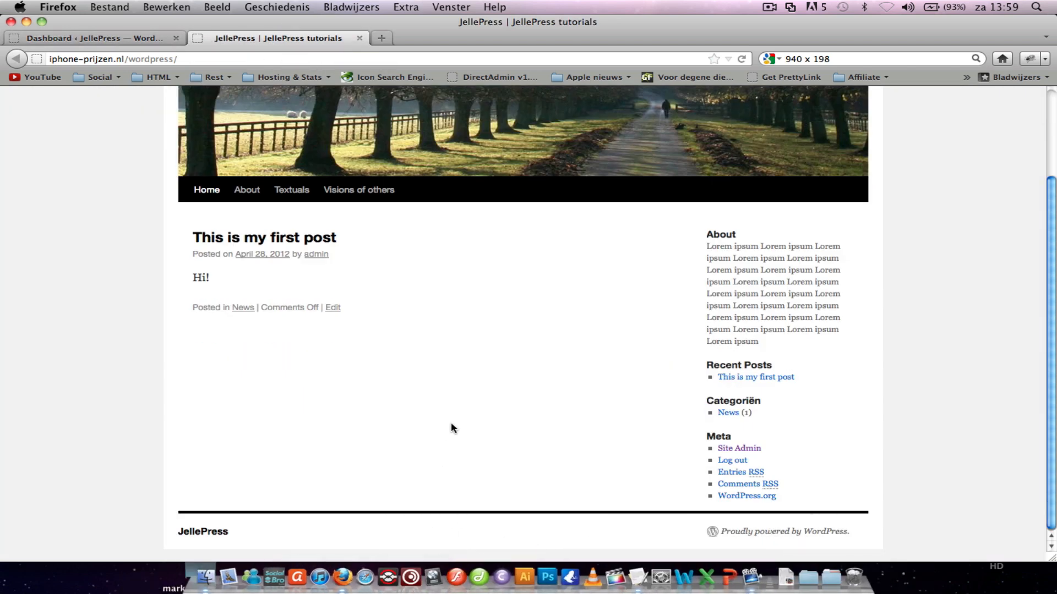
pyautogui.click(95, 38)
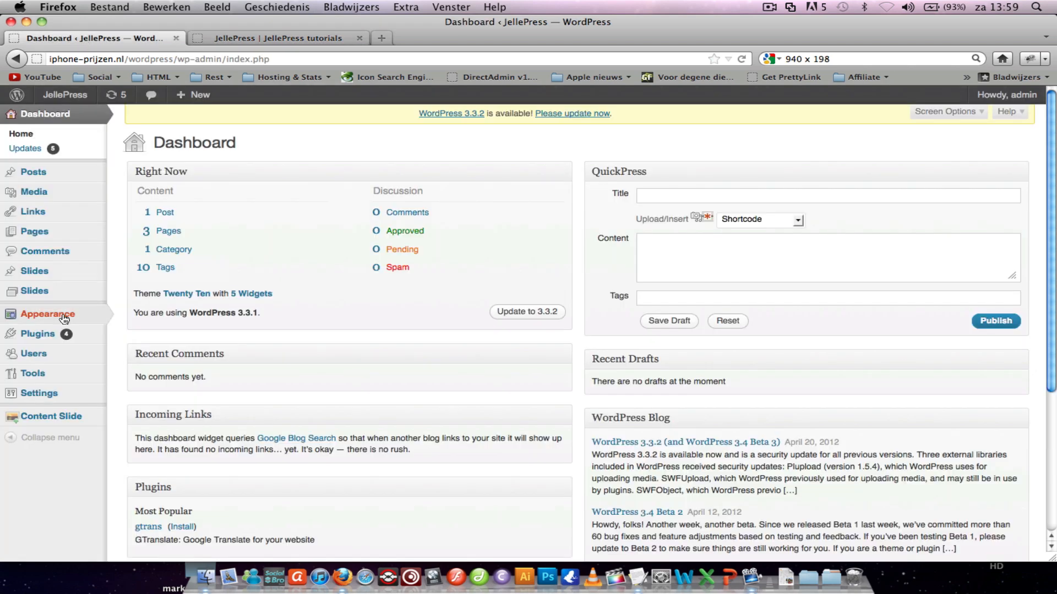
# Step: Go to Appearance > Themes, showing Twenty Ten as the current theme
pyautogui.click(48, 314)
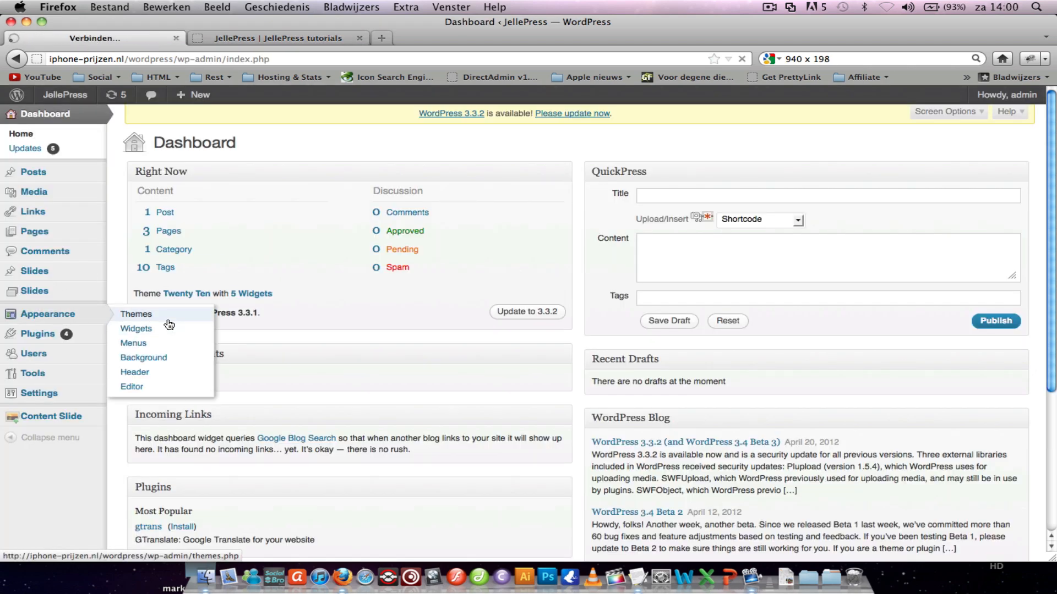
pyautogui.click(136, 314)
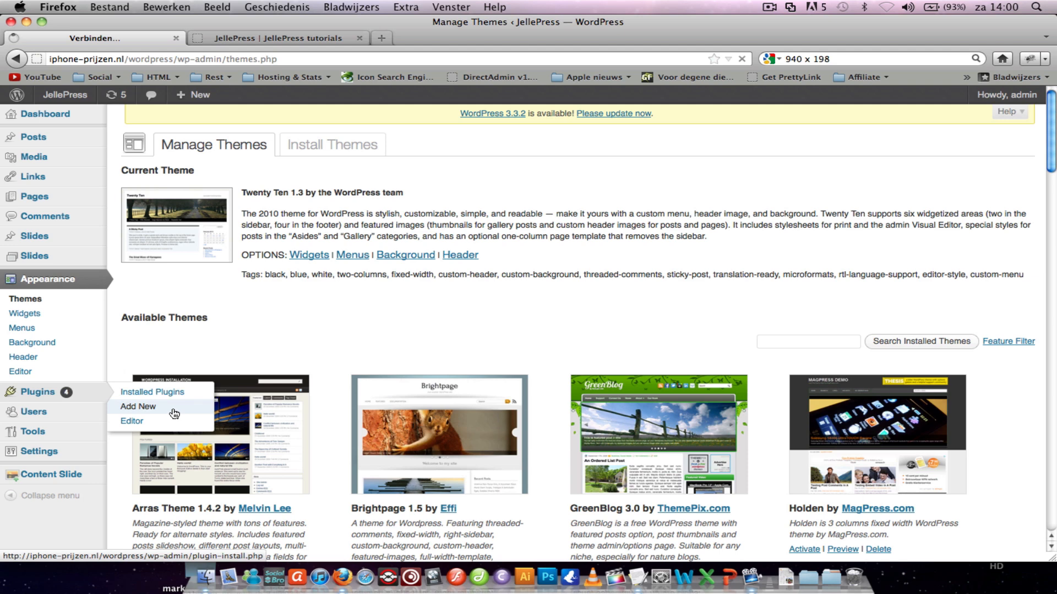
# Step: Search Add New plugins for 'Content slide', showing Wordpress Content Slide already installed
pyautogui.click(139, 406)
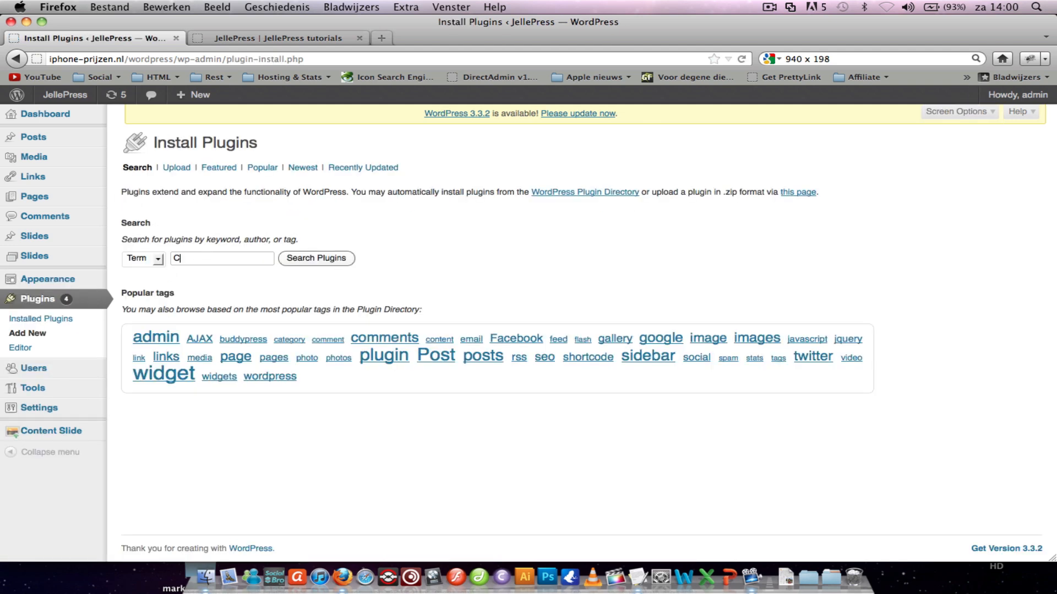
pyautogui.write('ontent slide')
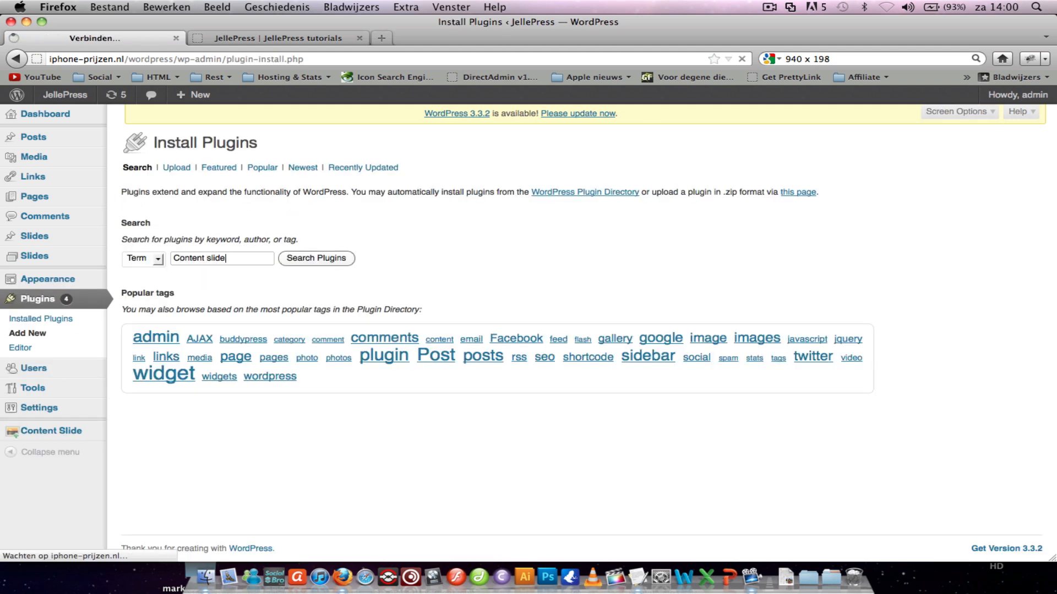
pyautogui.click(316, 258)
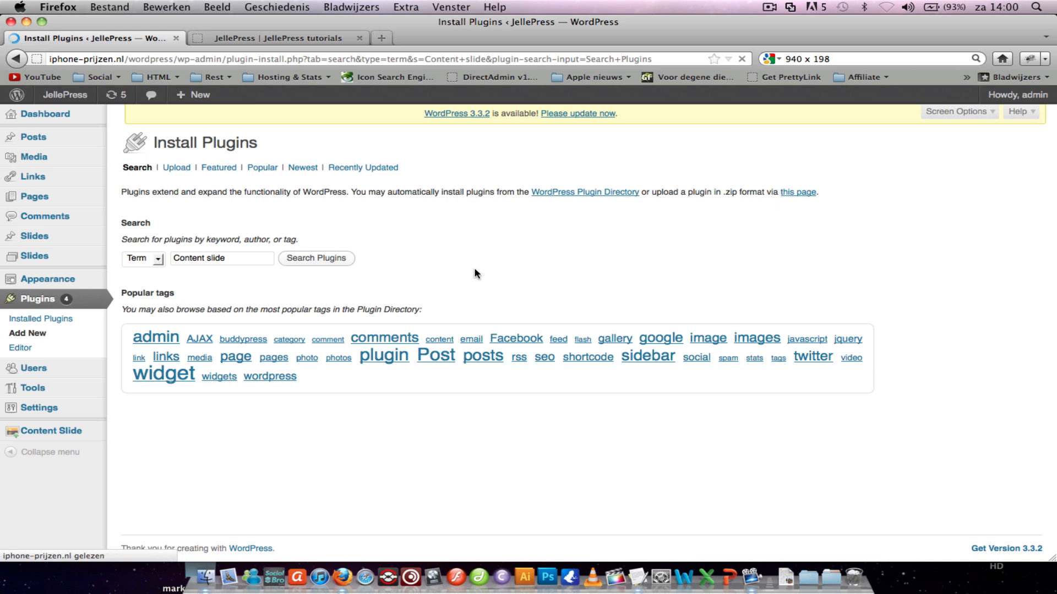
pyautogui.click(315, 258)
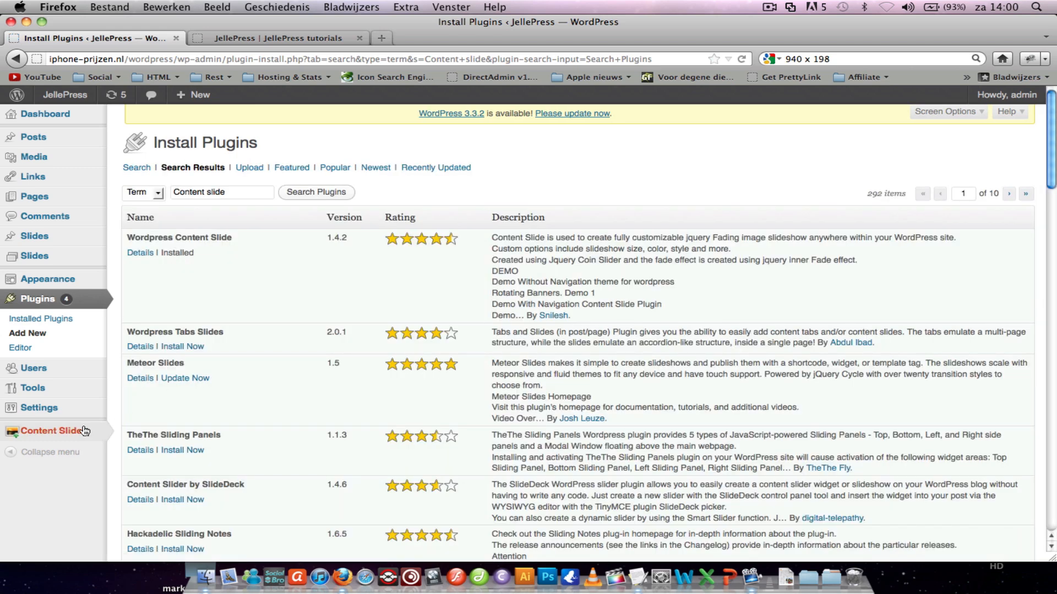
# Step: Review the Content Slide options, confirming the image size is 940 by 198 px
pyautogui.click(49, 430)
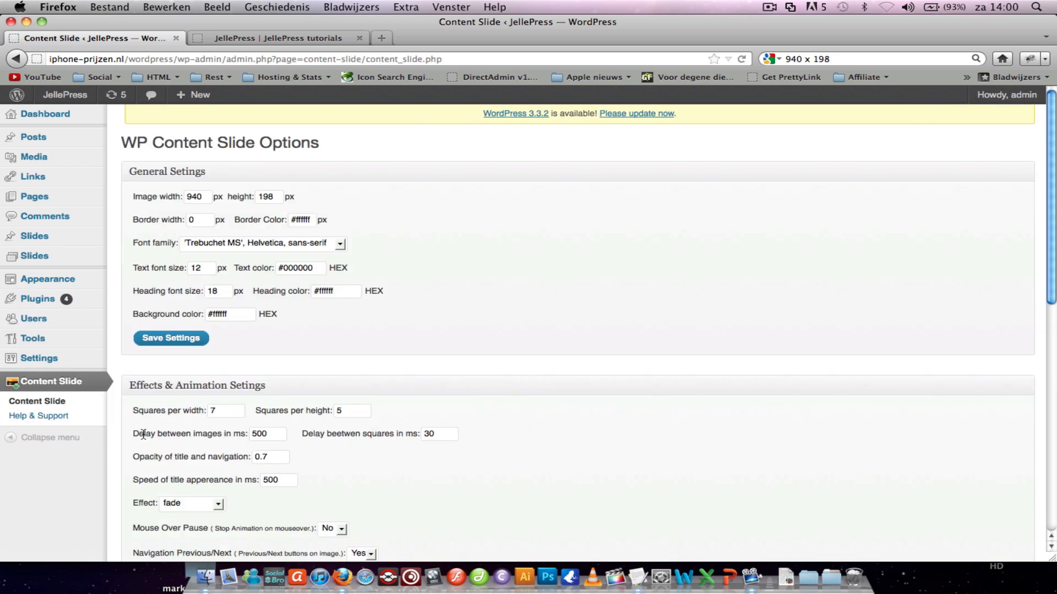
pyautogui.scroll(-3)
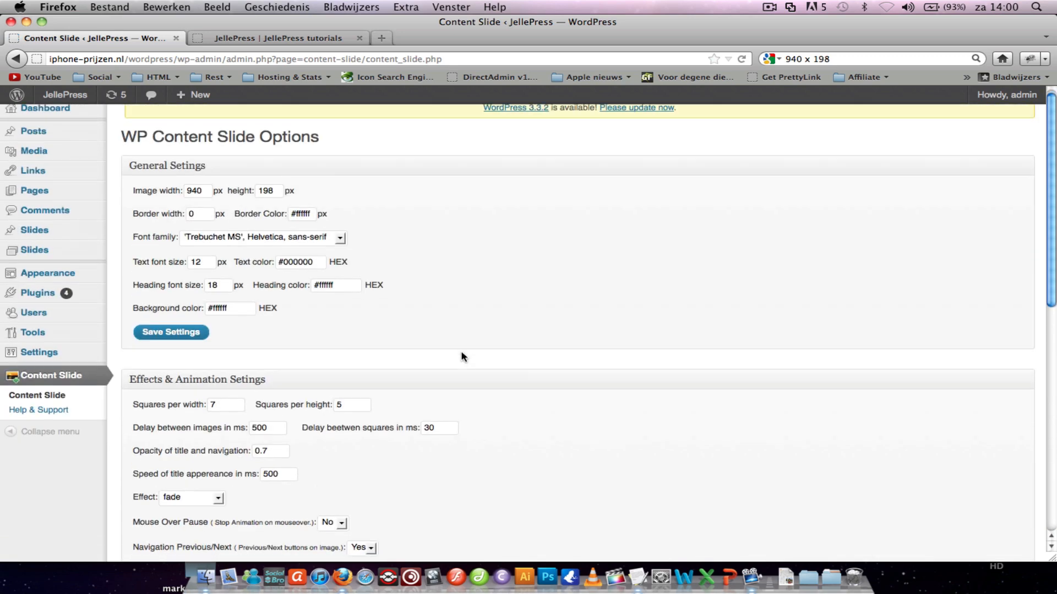
pyautogui.scroll(-3)
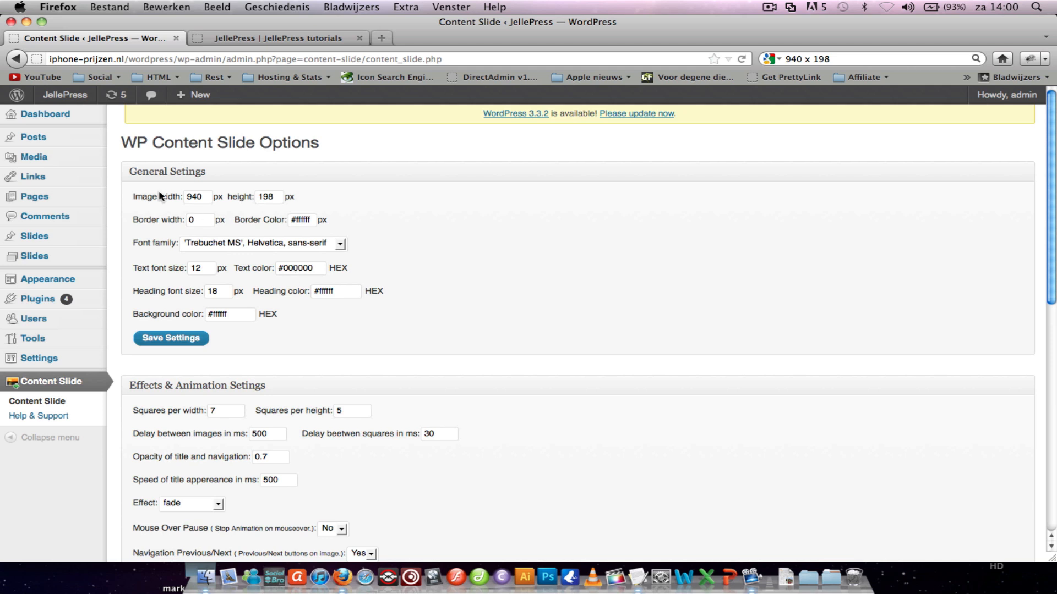
pyautogui.click(269, 196)
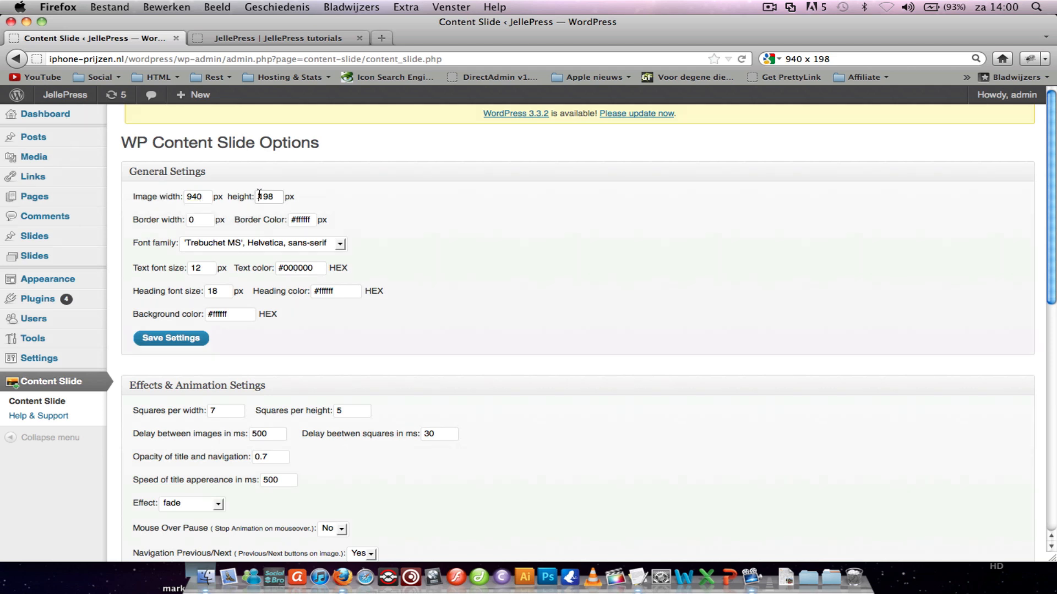
pyautogui.click(196, 195)
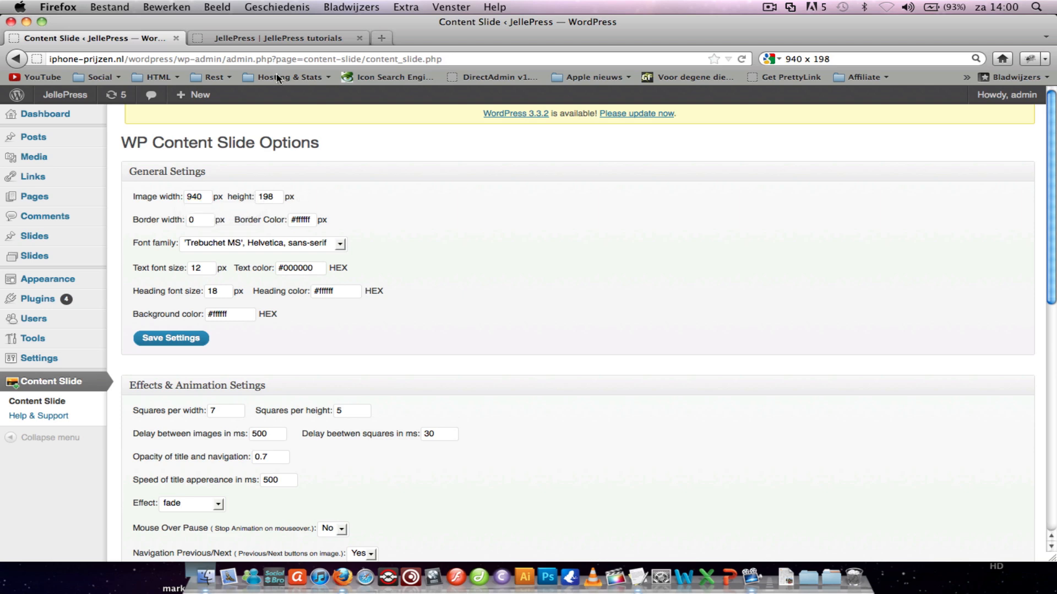
# Step: Compare with the live site's current header and return to the Content Slide options
pyautogui.click(276, 37)
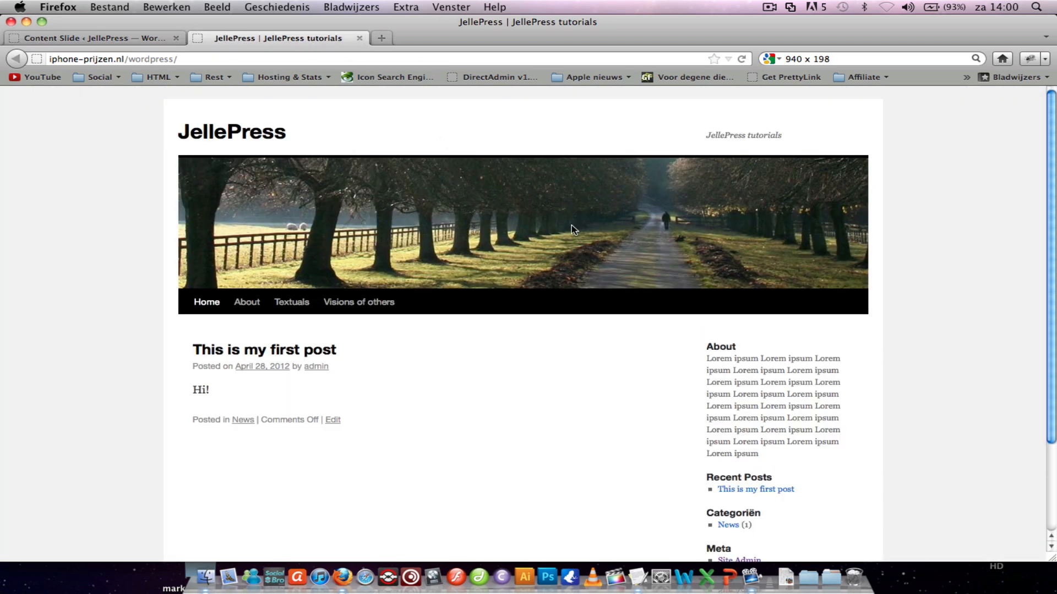
pyautogui.moveTo(293, 140)
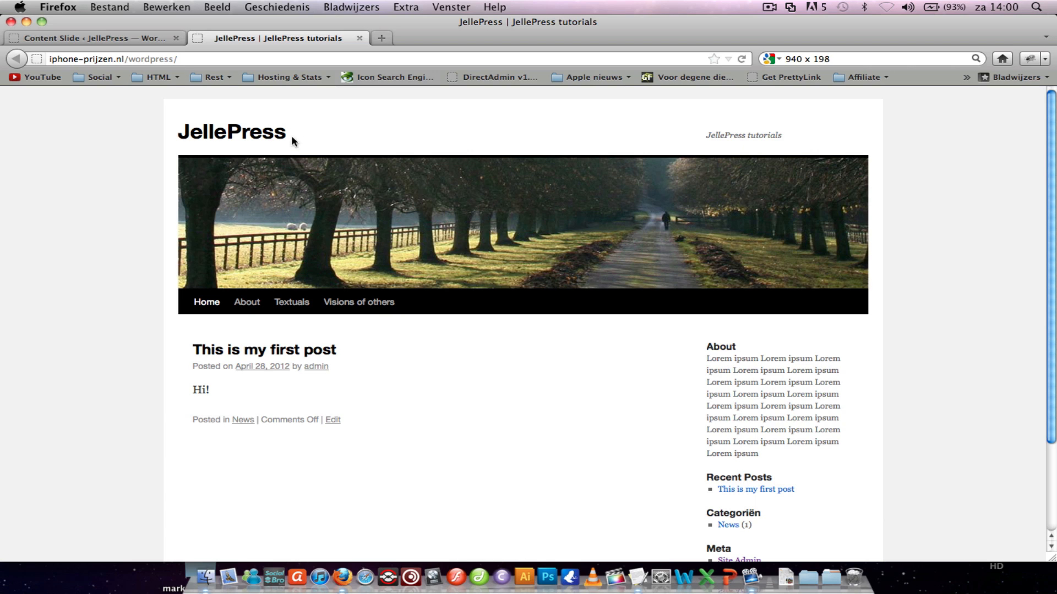
pyautogui.click(88, 38)
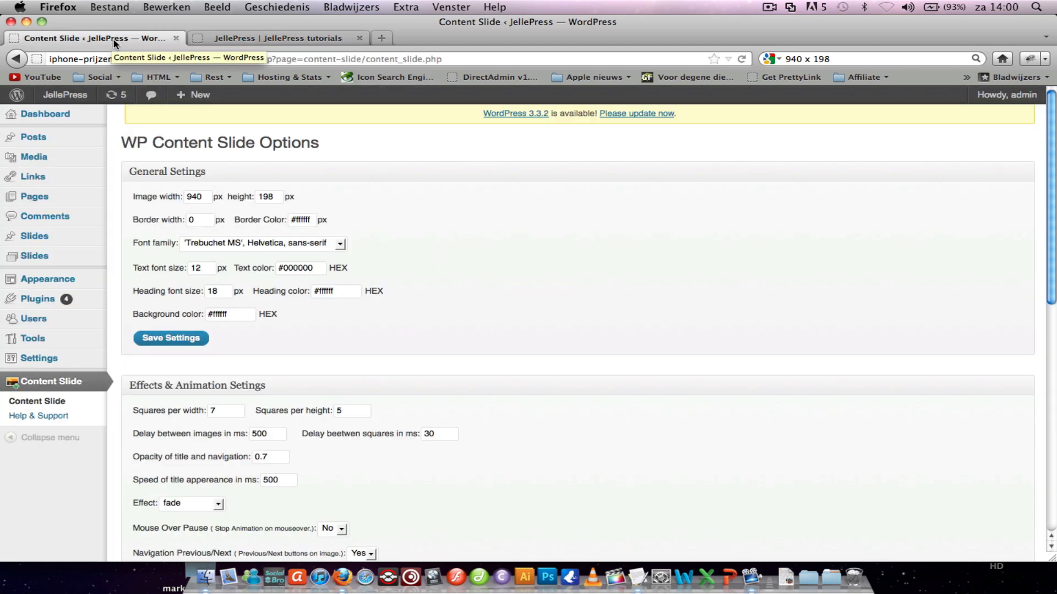
pyautogui.scroll(-3)
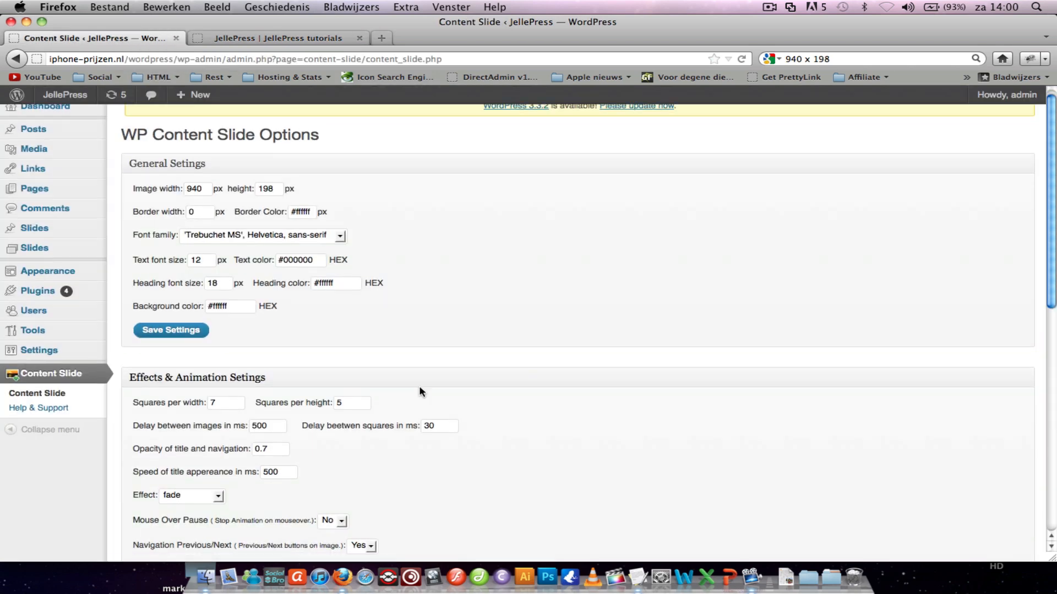
# Step: Find the Panorama940x198 mountain image on Google Images and save it to the computer
pyautogui.scroll(-3)
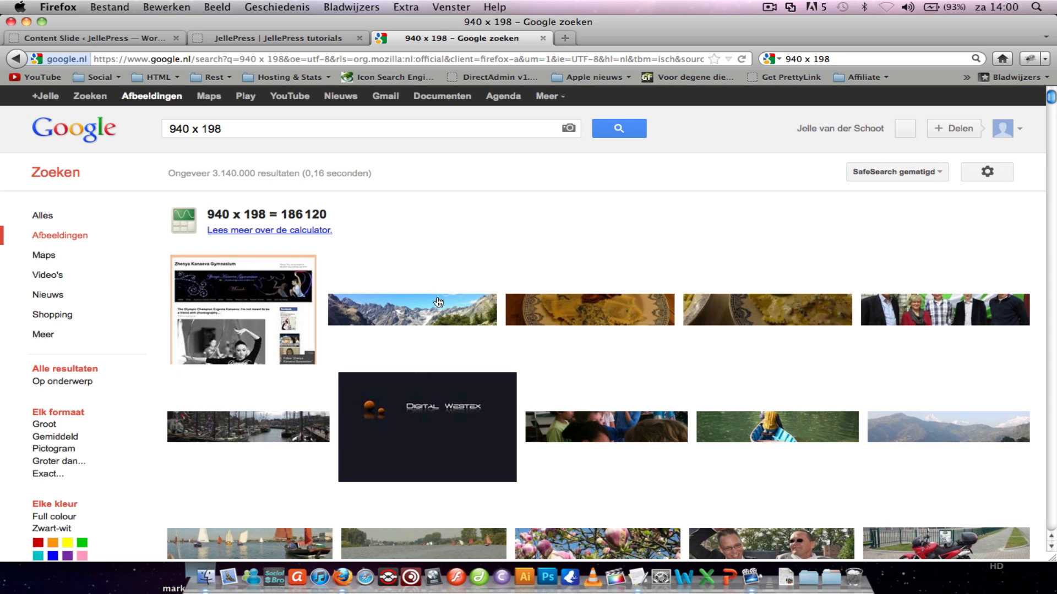
pyautogui.click(411, 310)
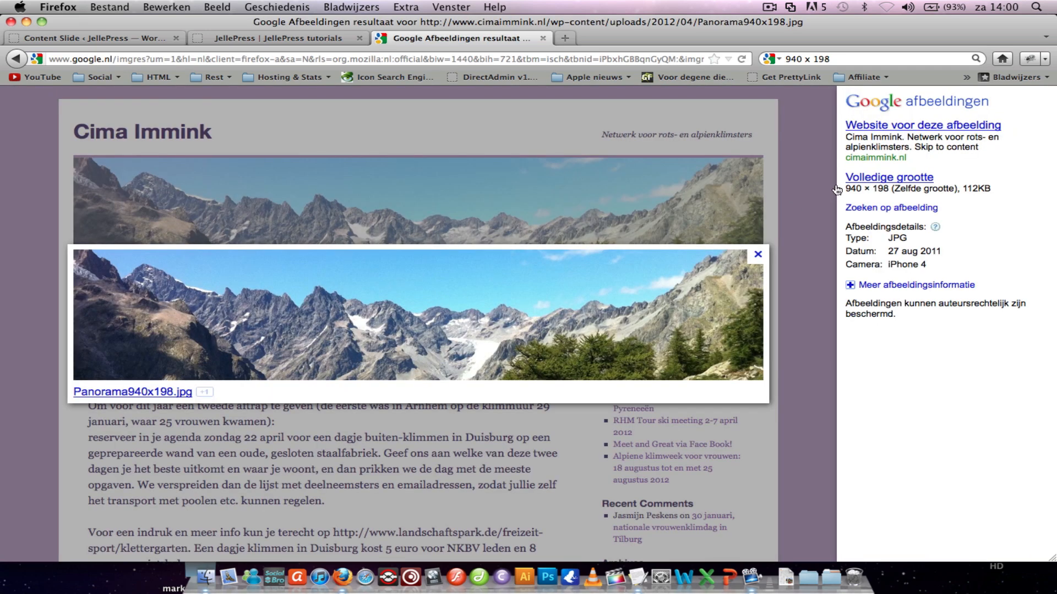
pyautogui.rightClick(428, 326)
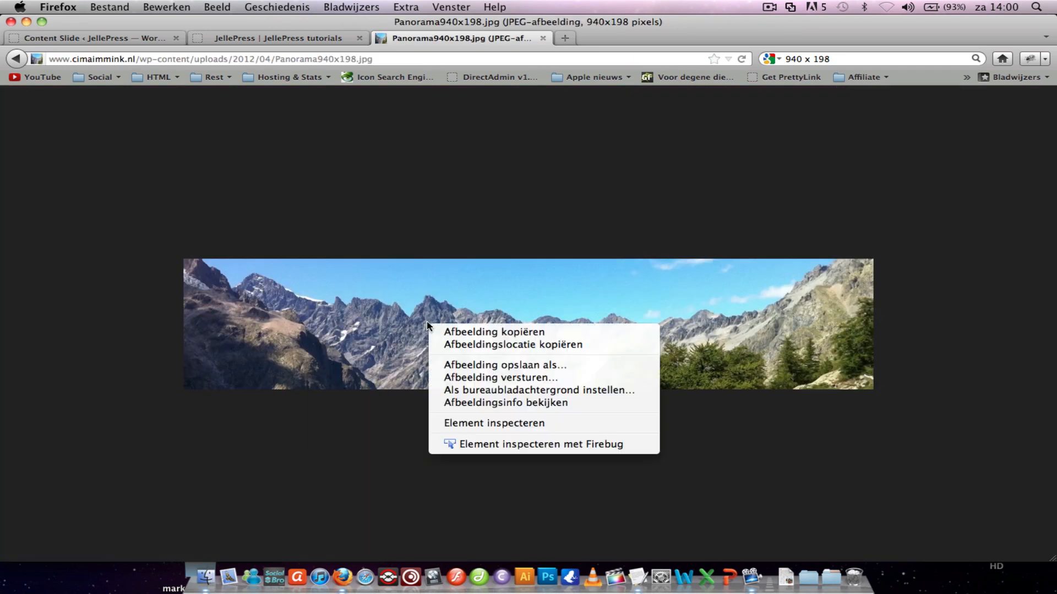
pyautogui.click(504, 365)
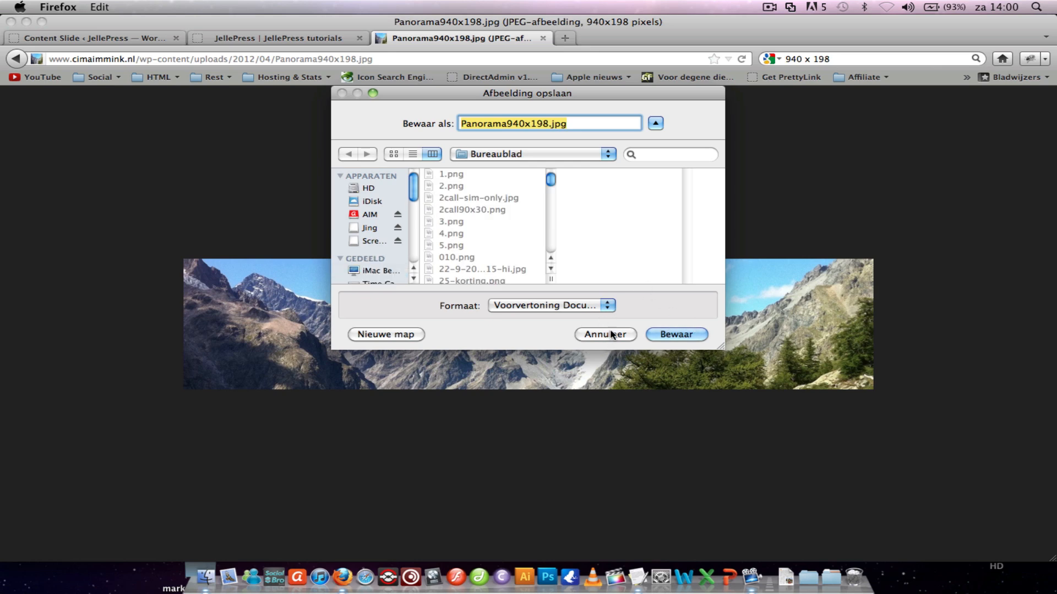
pyautogui.click(604, 335)
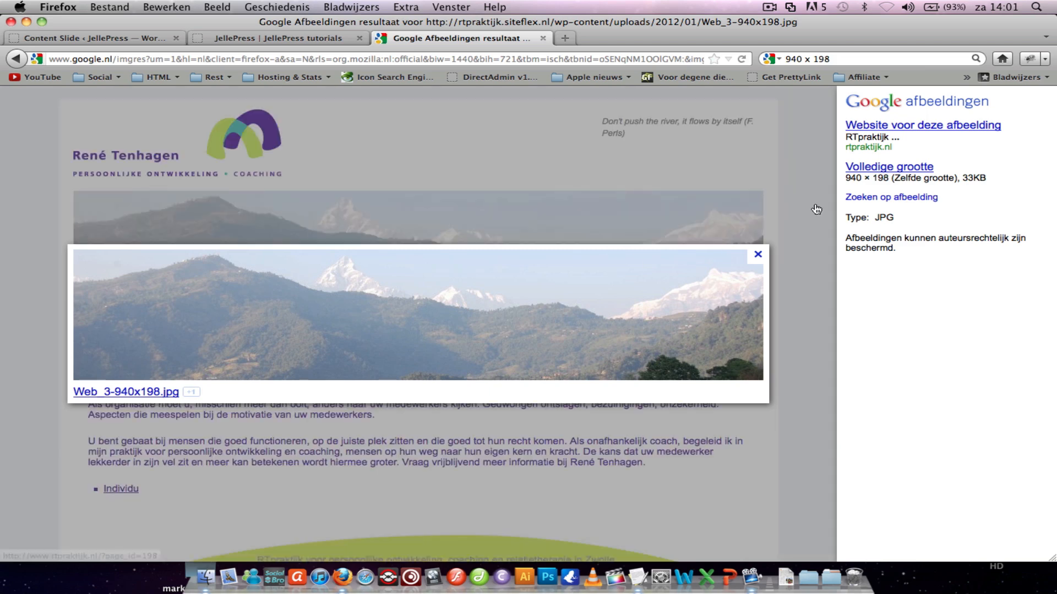
# Step: Get the full-size Web_3-940x198 image and return to the Content Slide settings
pyautogui.rightClick(526, 323)
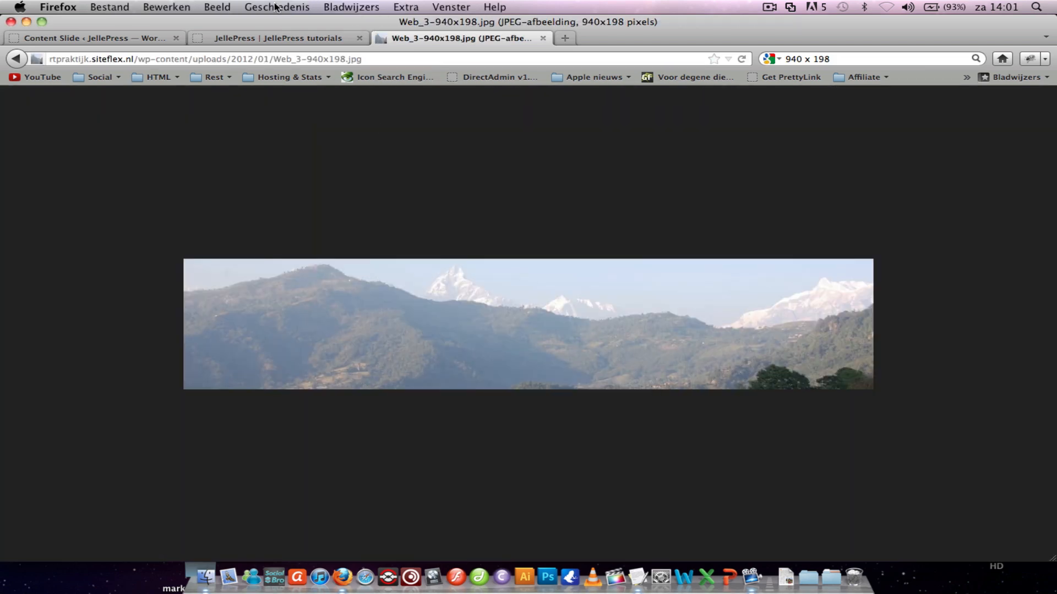
pyautogui.click(94, 37)
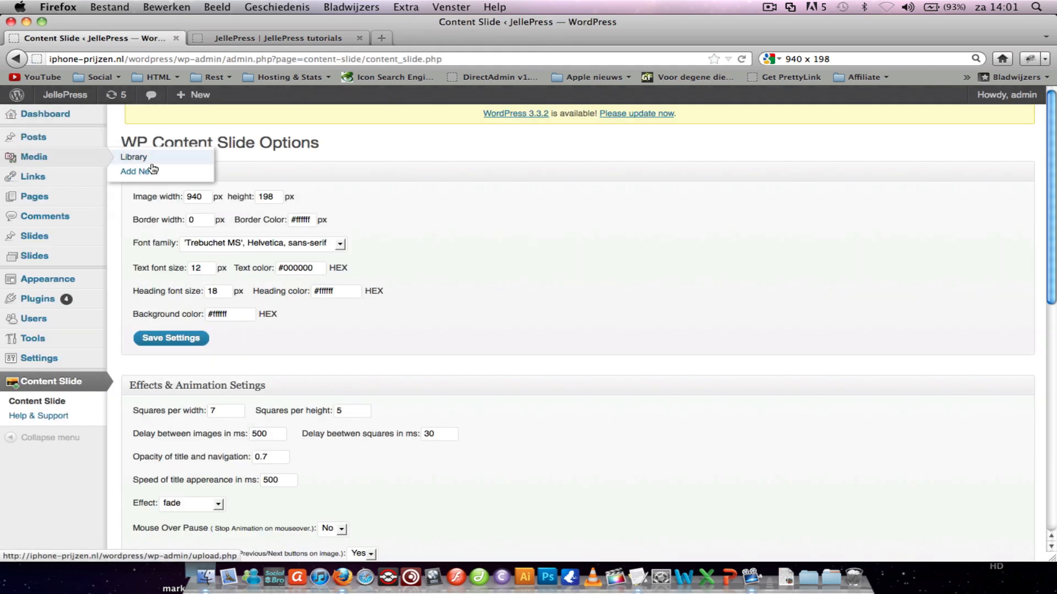
# Step: Drag both panorama JPGs from Finder's Today list into Media > Add New to upload them
pyautogui.click(139, 170)
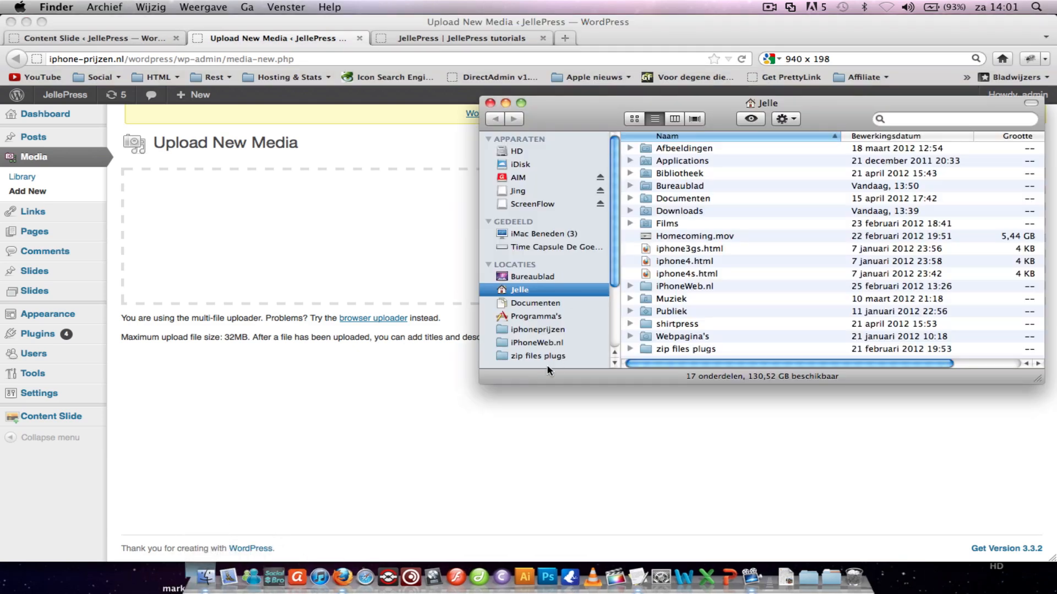
pyautogui.click(529, 364)
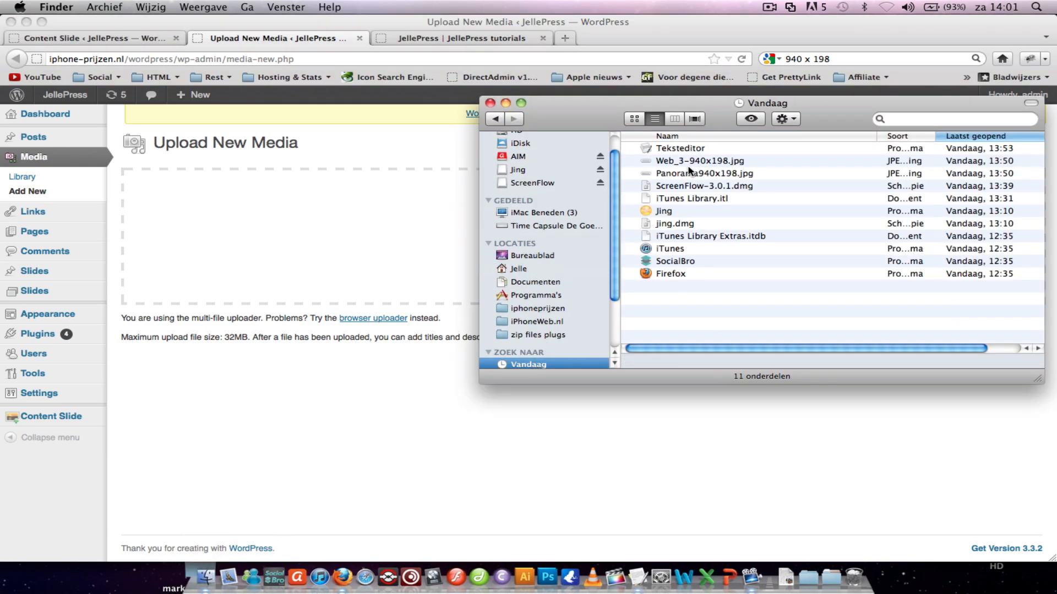
pyautogui.moveTo(699, 160); pyautogui.dragTo(362, 175)
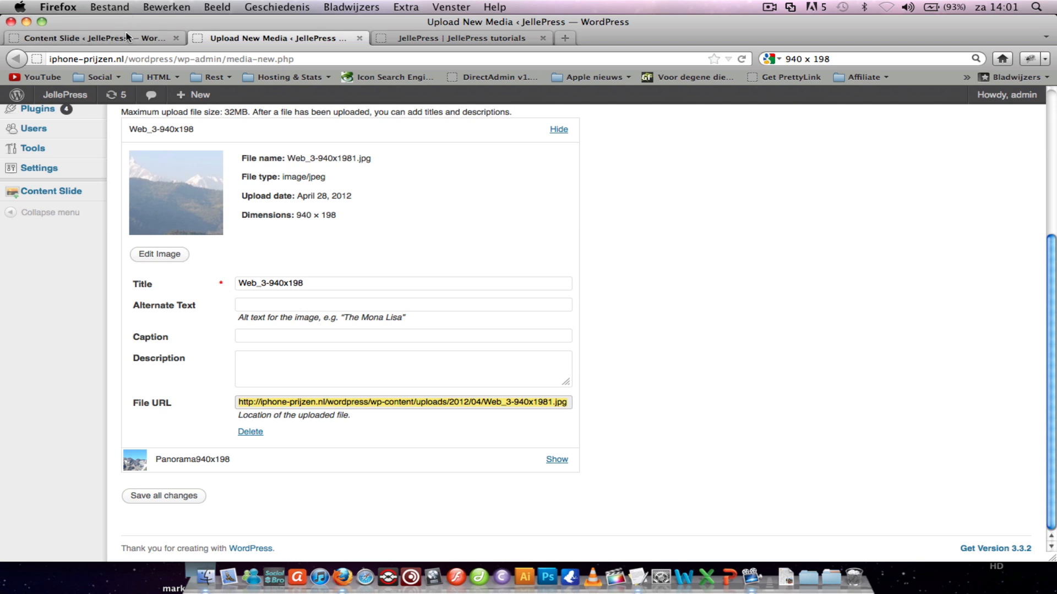
pyautogui.click(91, 37)
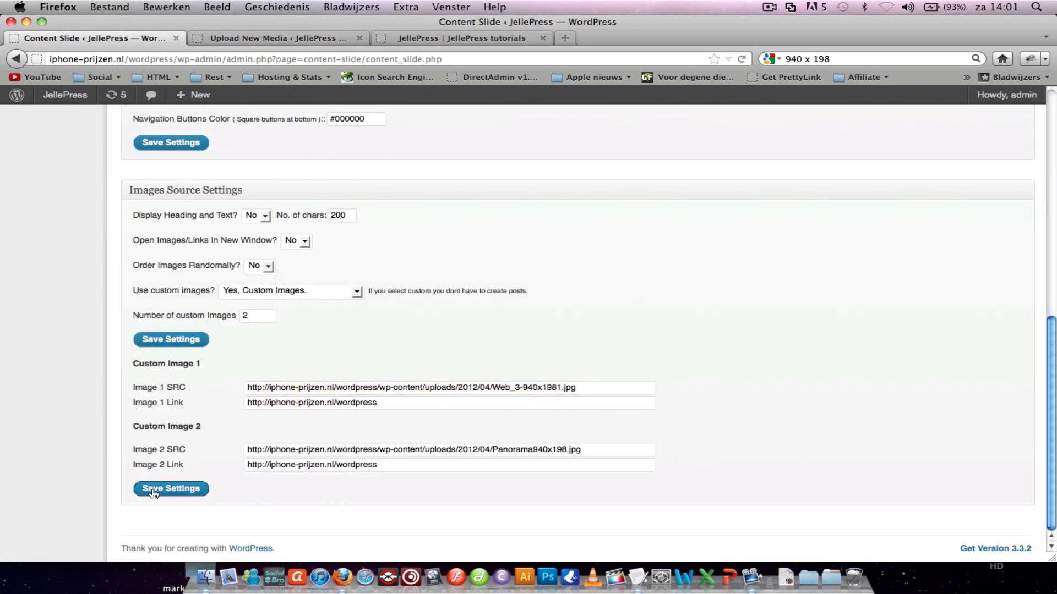
# Step: Save Content Slide settings with the two uploaded panorama URLs as Image 1 and Image 2 SRC
pyautogui.click(170, 489)
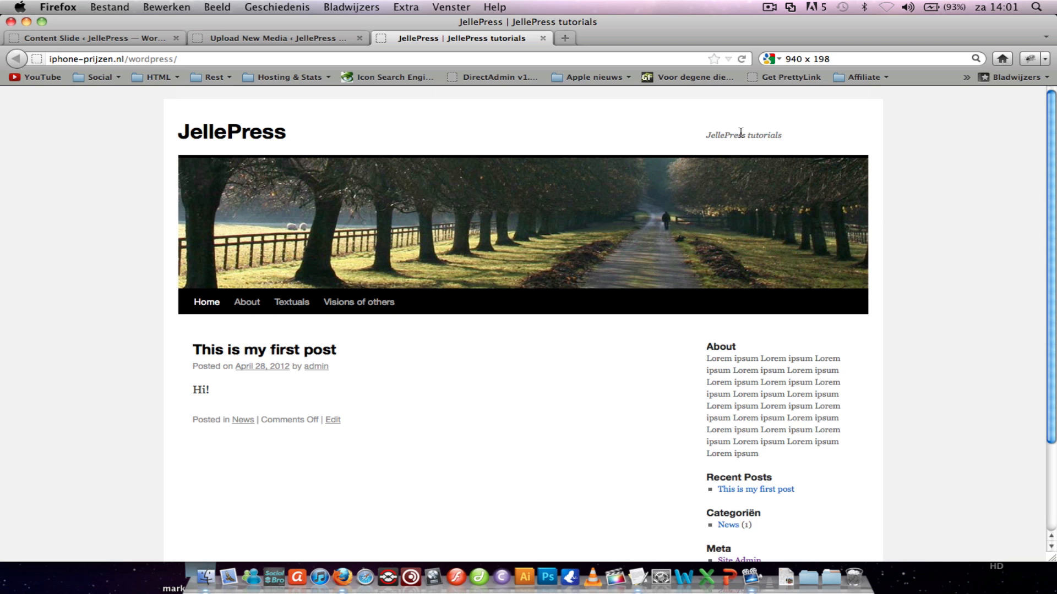
pyautogui.click(92, 37)
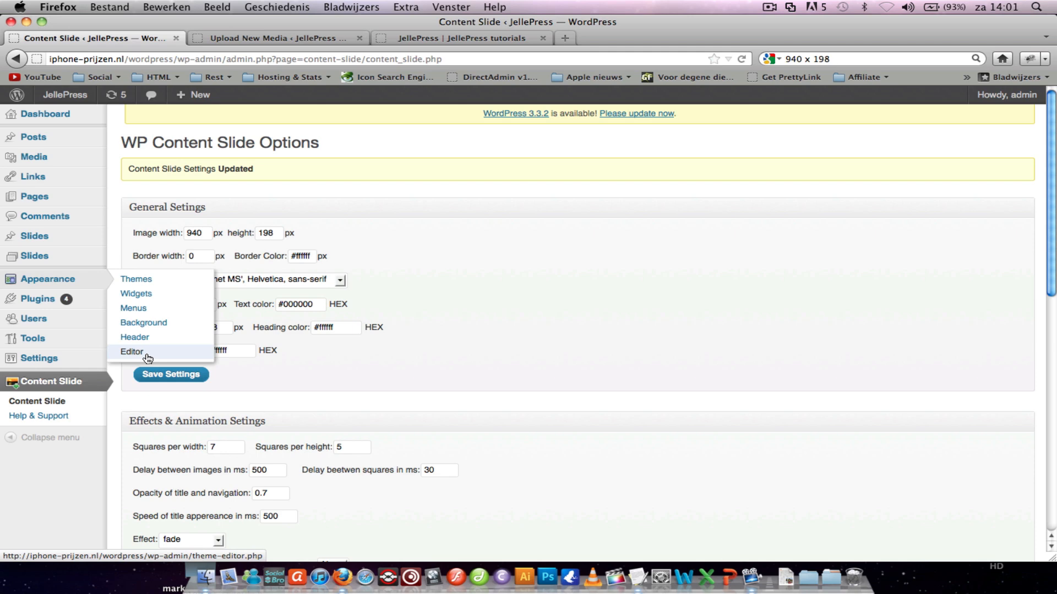
# Step: Edit Twenty Ten's header.php, replacing the branding div's title and header image code with wp_content_slider
pyautogui.click(131, 351)
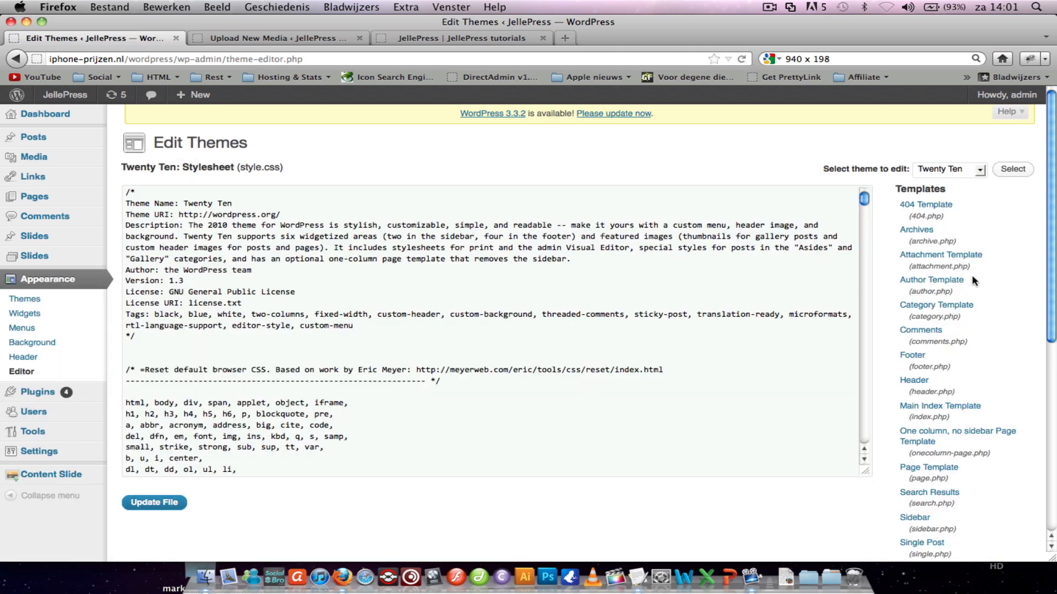
pyautogui.click(914, 380)
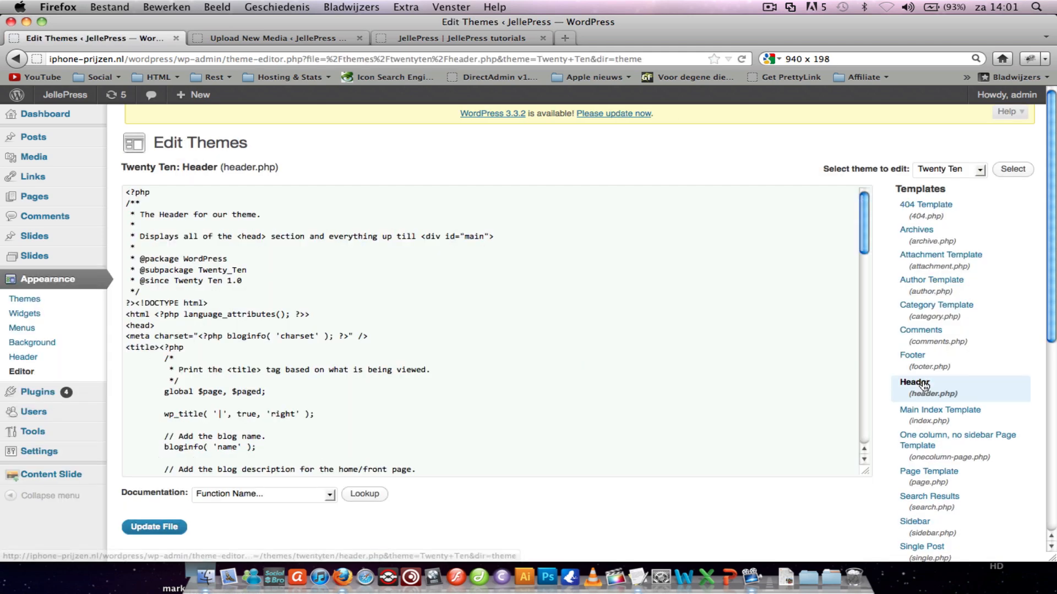
pyautogui.scroll(-3)
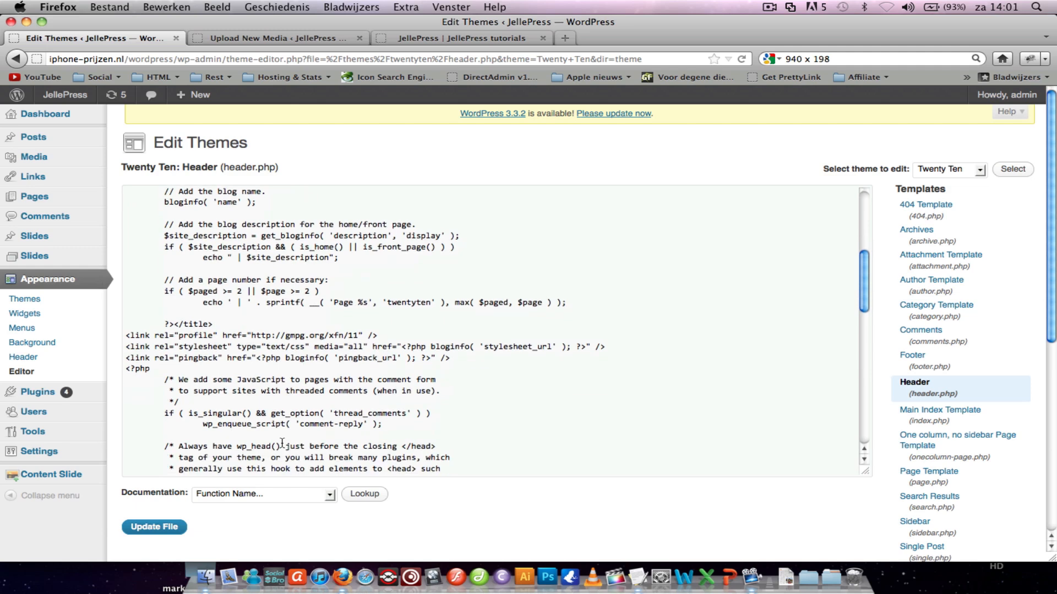
pyautogui.scroll(-3)
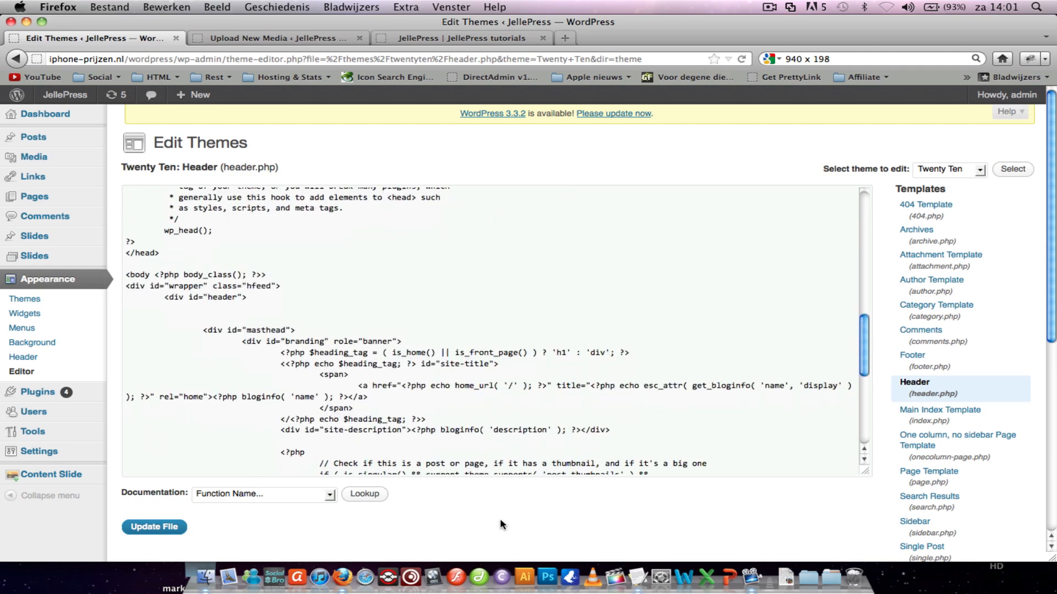
pyautogui.scroll(-3)
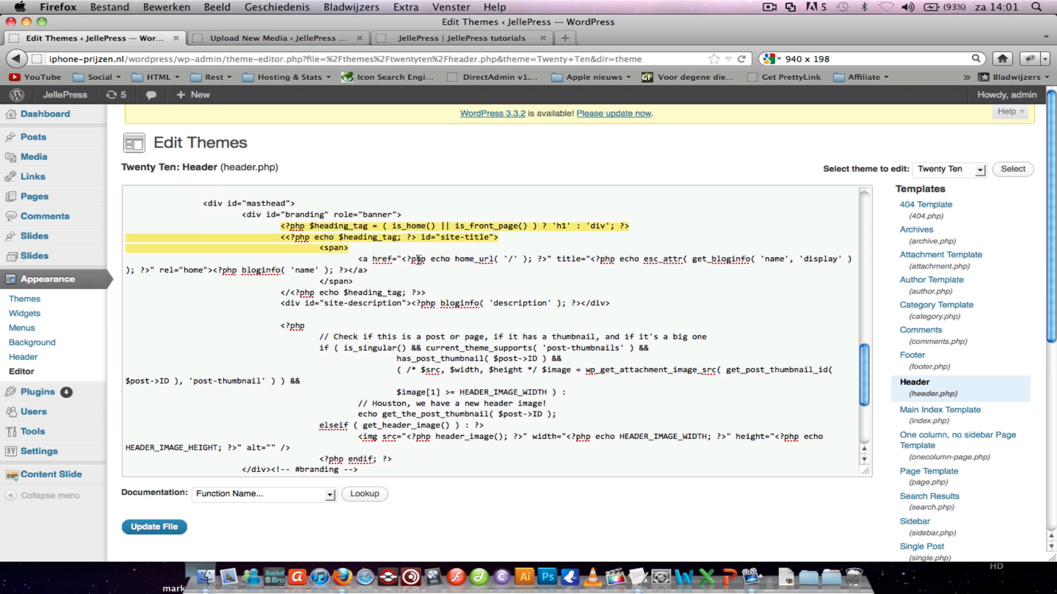
pyautogui.scroll(-3)
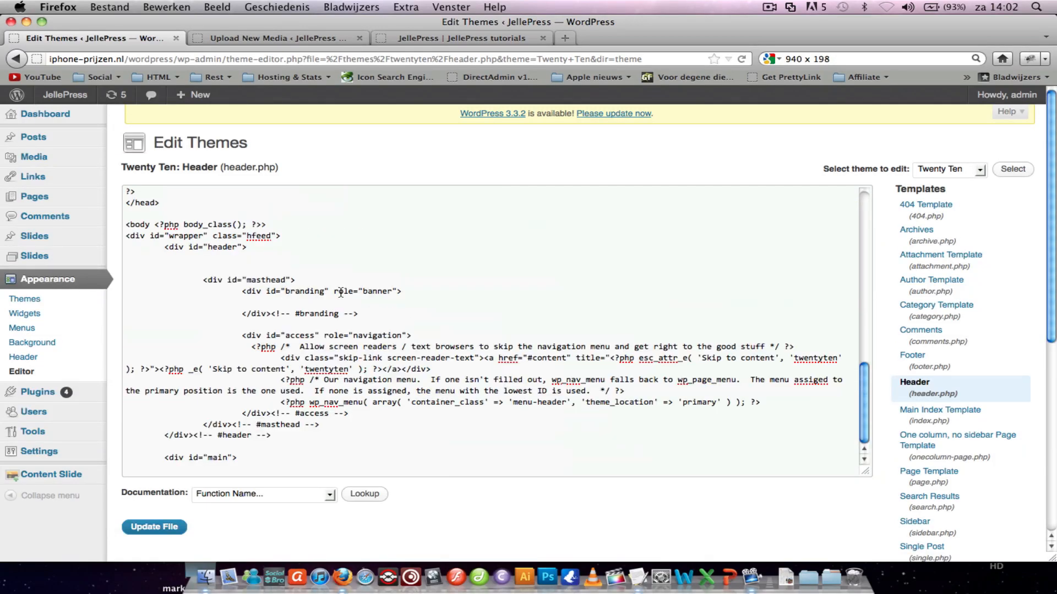
pyautogui.moveTo(722, 472)
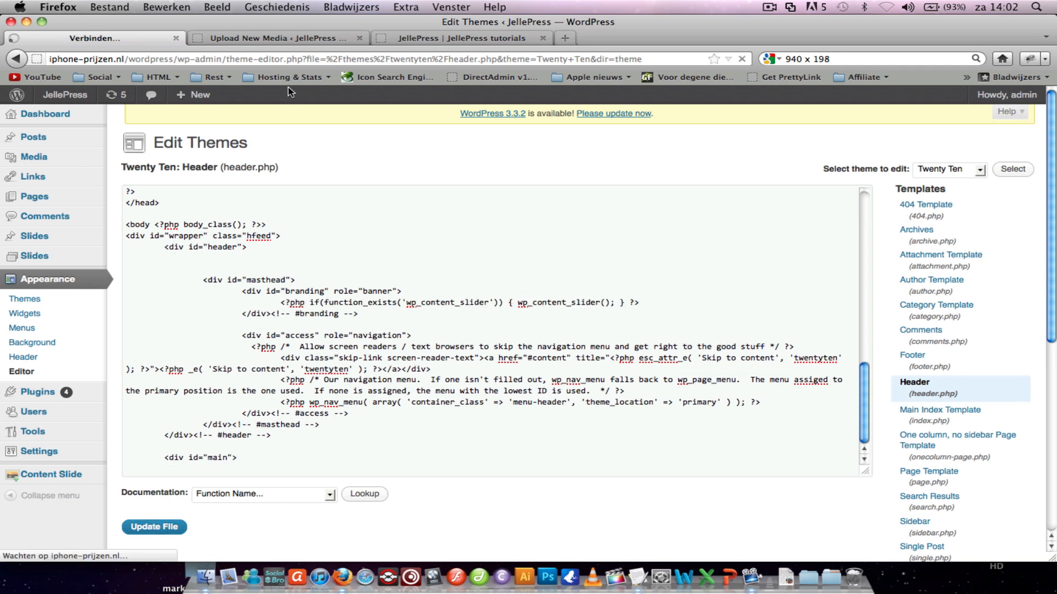
# Step: Update header.php and view the live JellePress site
pyautogui.click(154, 526)
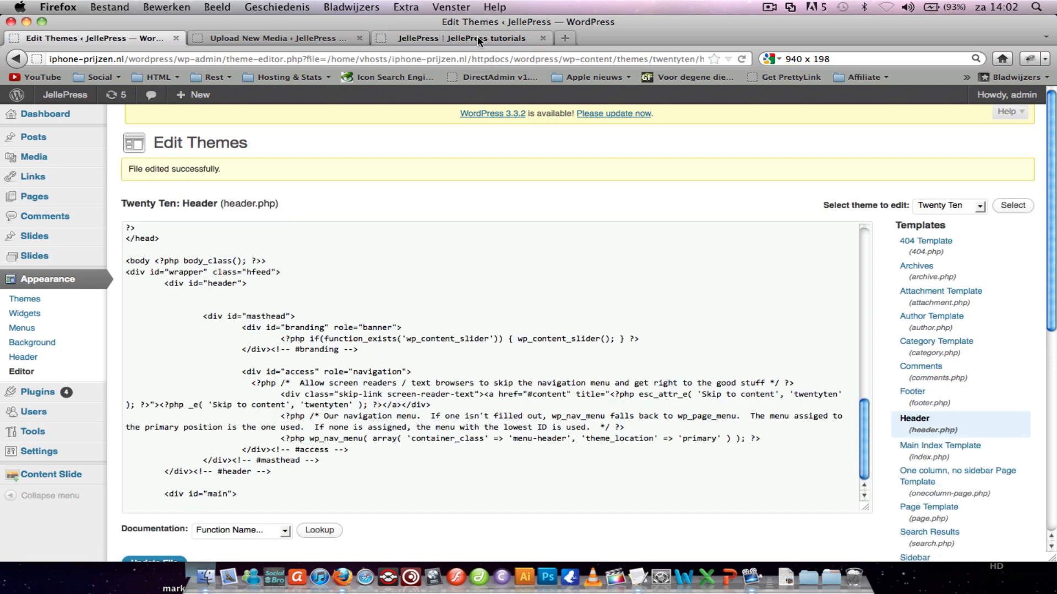
pyautogui.click(460, 38)
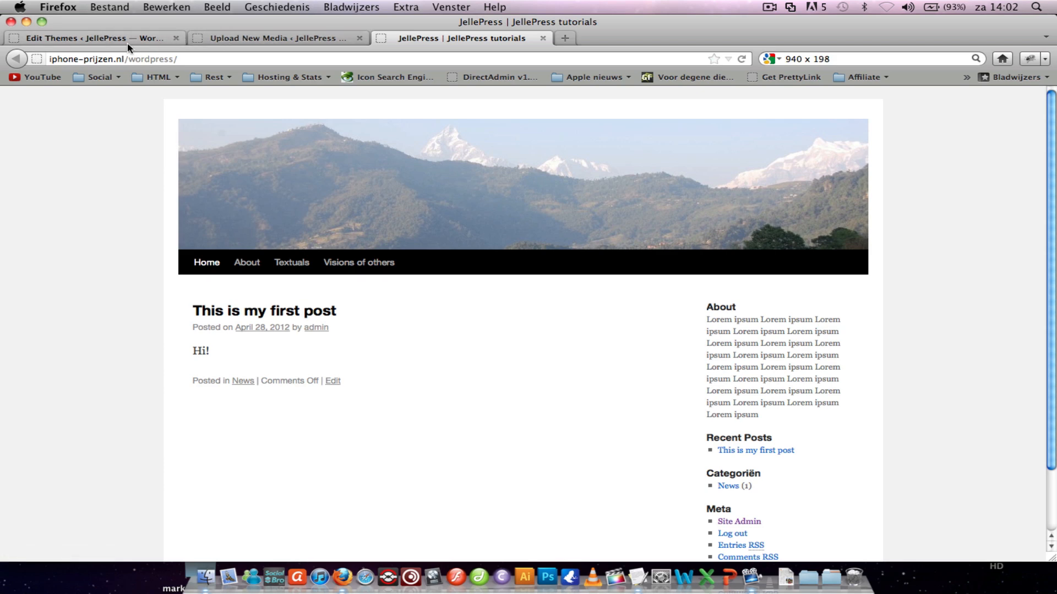
# Step: Revisit the Content Slide settings and confirm the mountain panorama slideshow header on the site
pyautogui.click(97, 38)
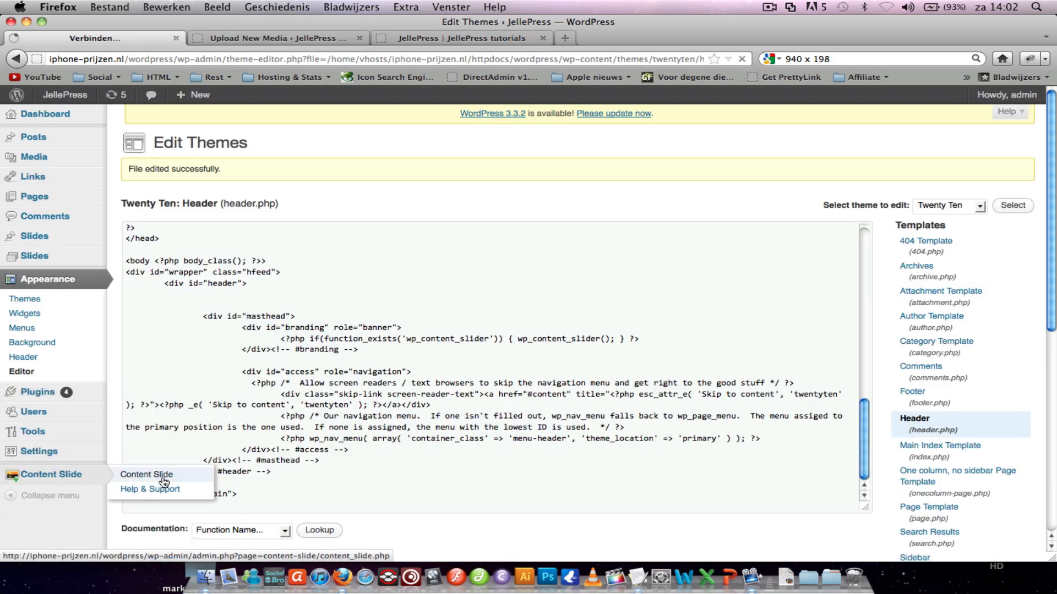
pyautogui.click(147, 475)
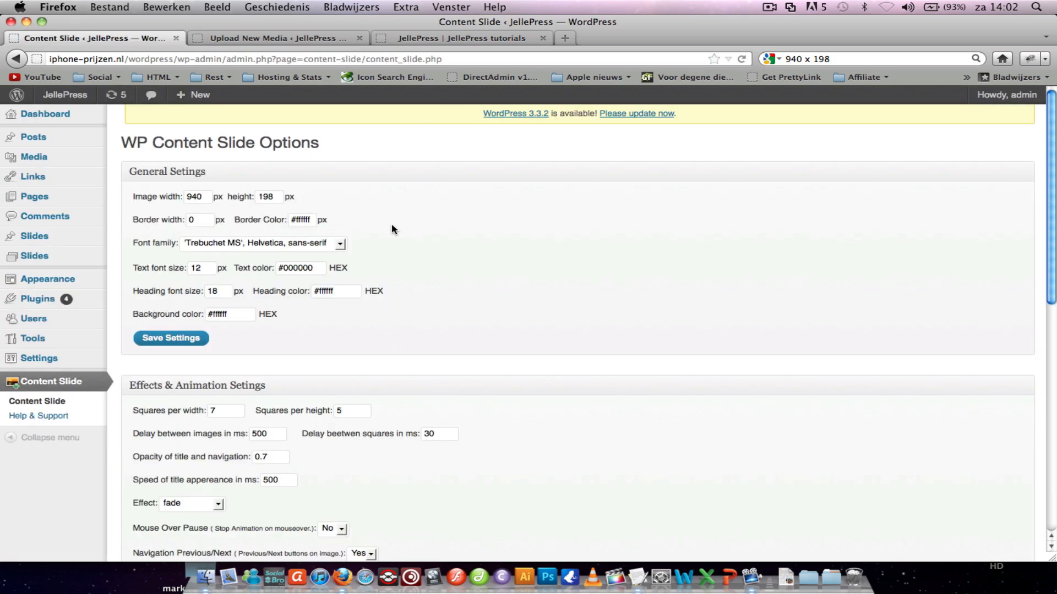
pyautogui.click(462, 37)
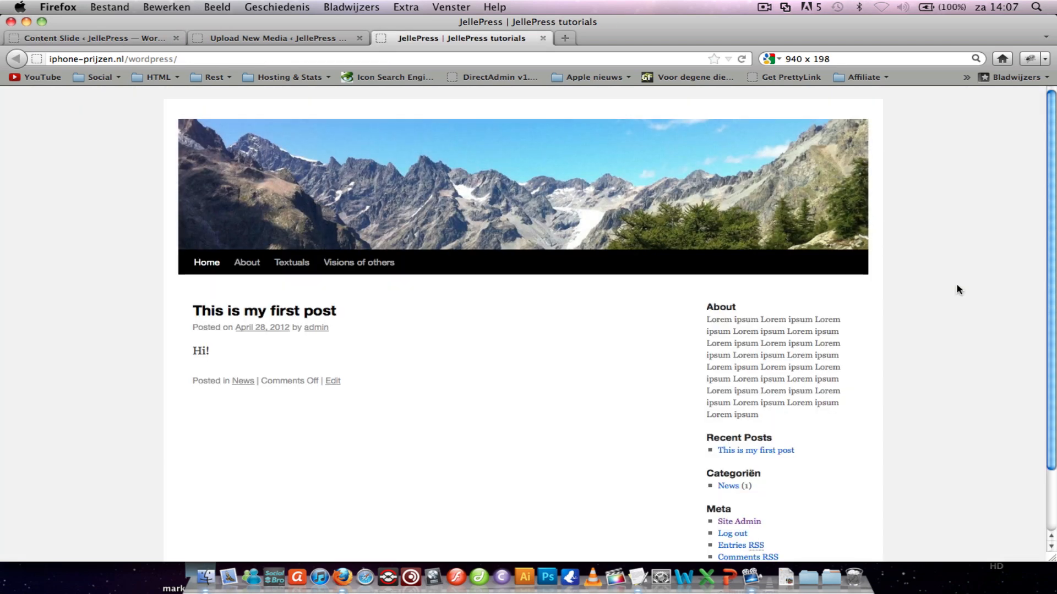